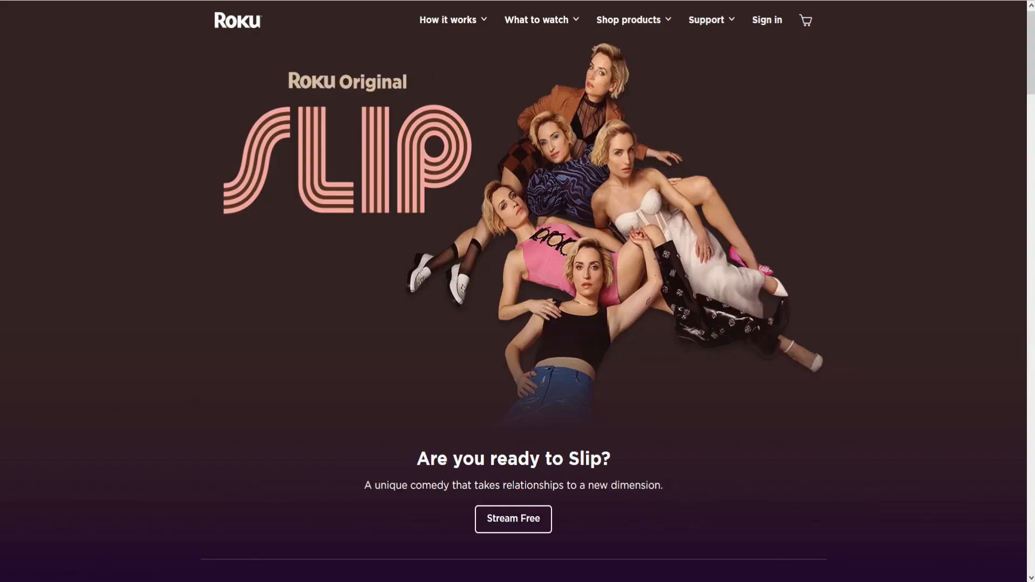
pyautogui.moveTo(308, 75)
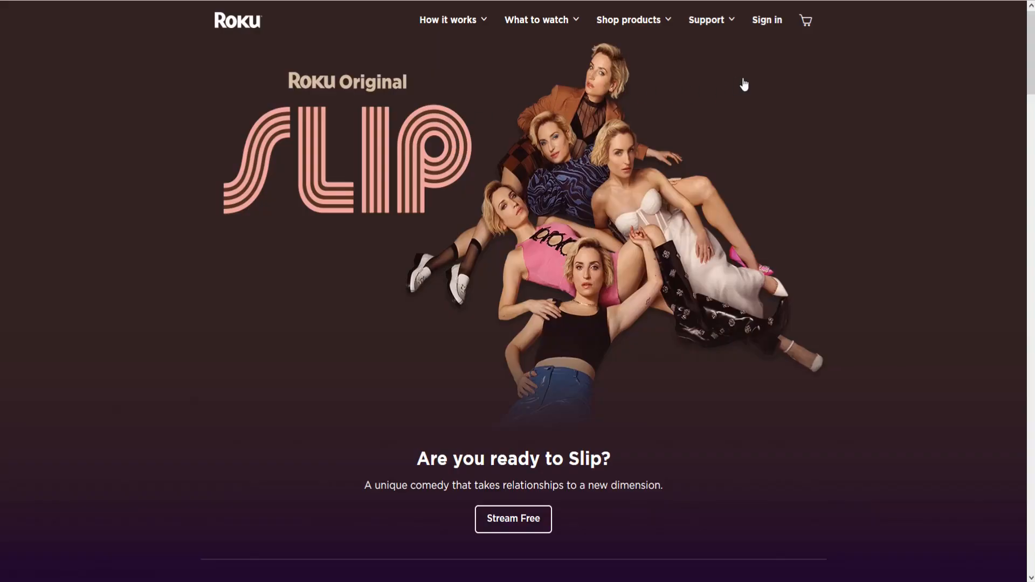
pyautogui.moveTo(766, 20)
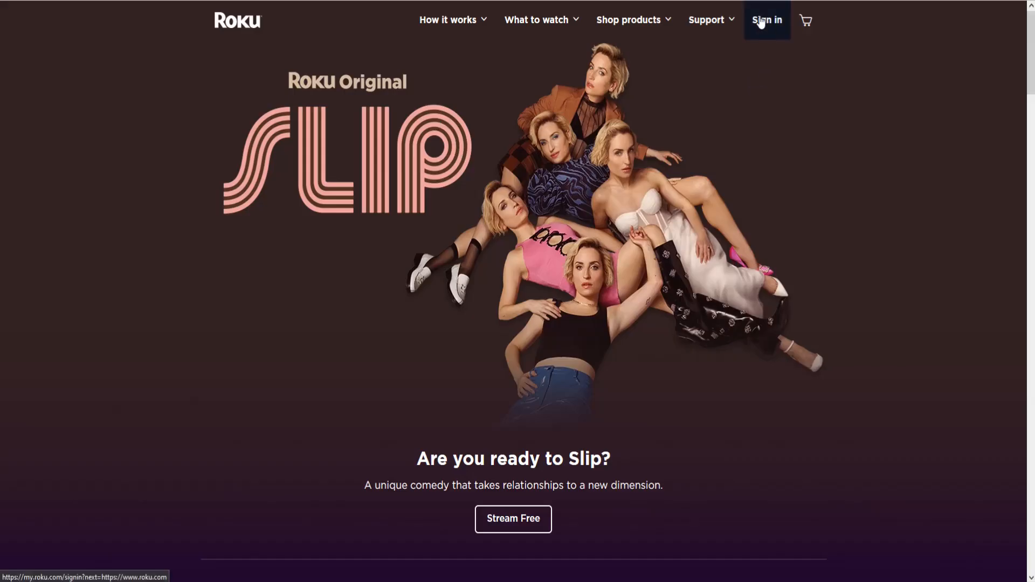
# Open the Roku account sign-in page and start filling in the form
pyautogui.click(766, 20)
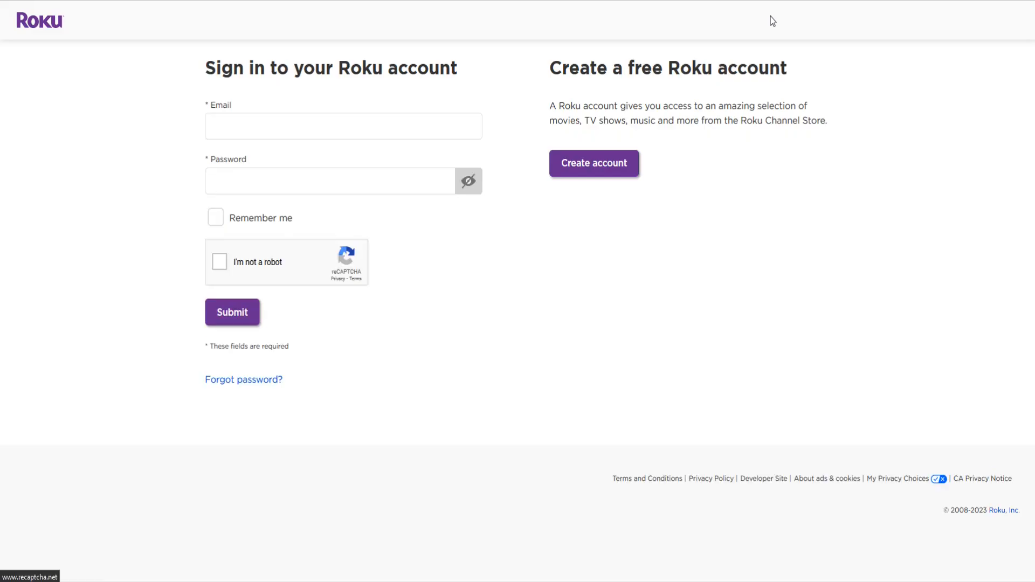
pyautogui.click(238, 126)
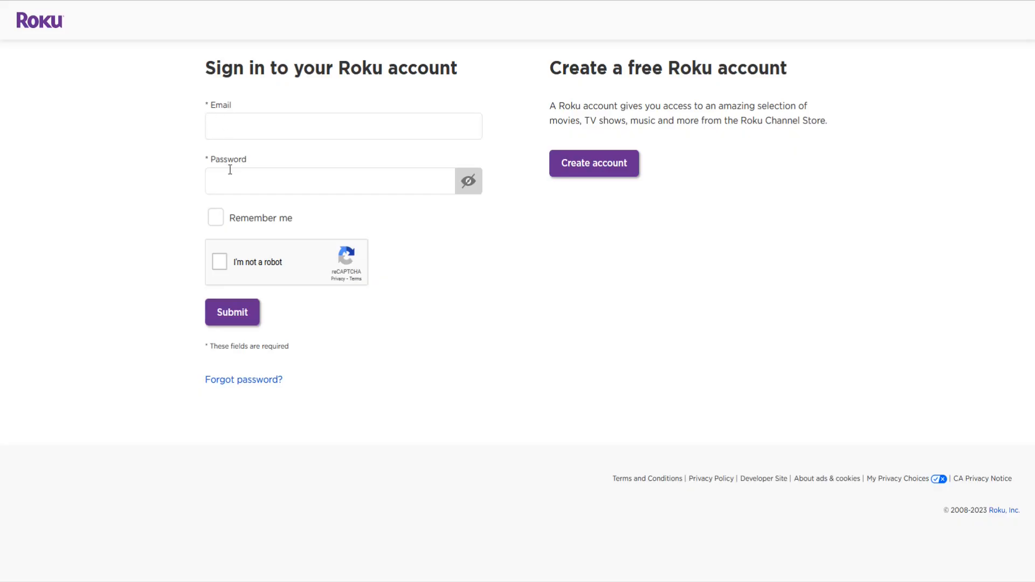
pyautogui.moveTo(255, 318)
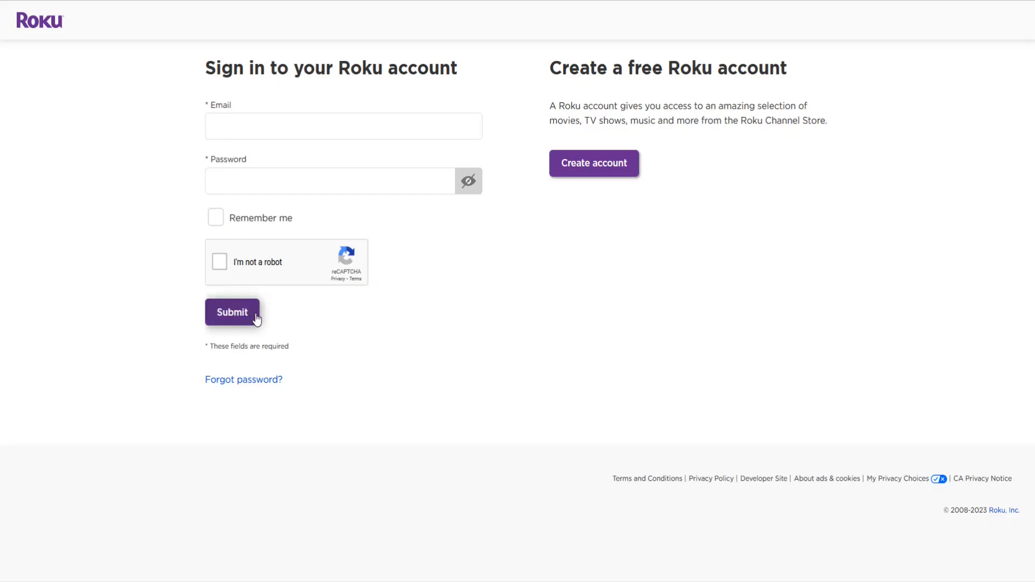
pyautogui.moveTo(250, 333)
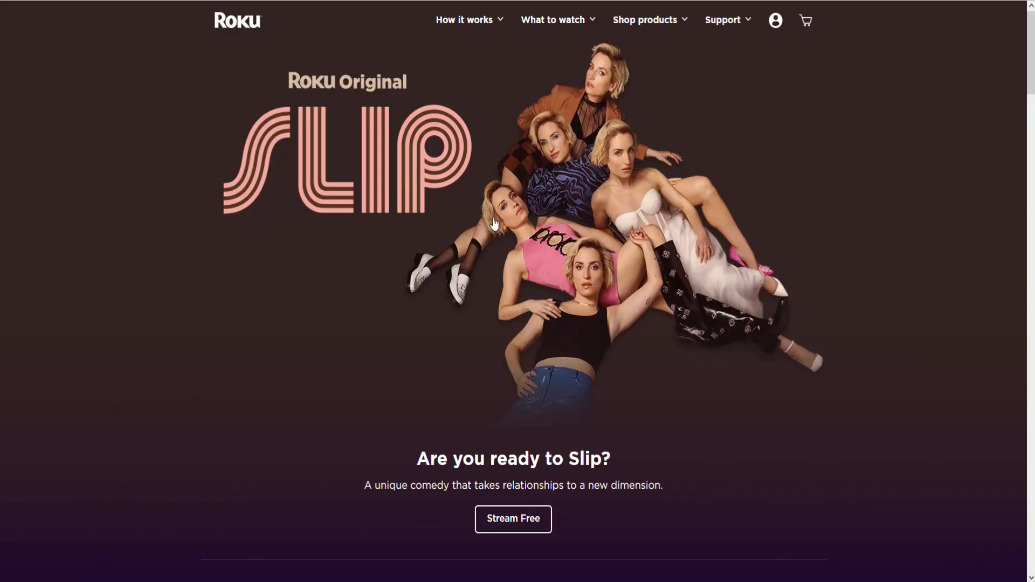
# Go to My account from the profile menu and scroll to My streaming devices & TVs
pyautogui.click(775, 19)
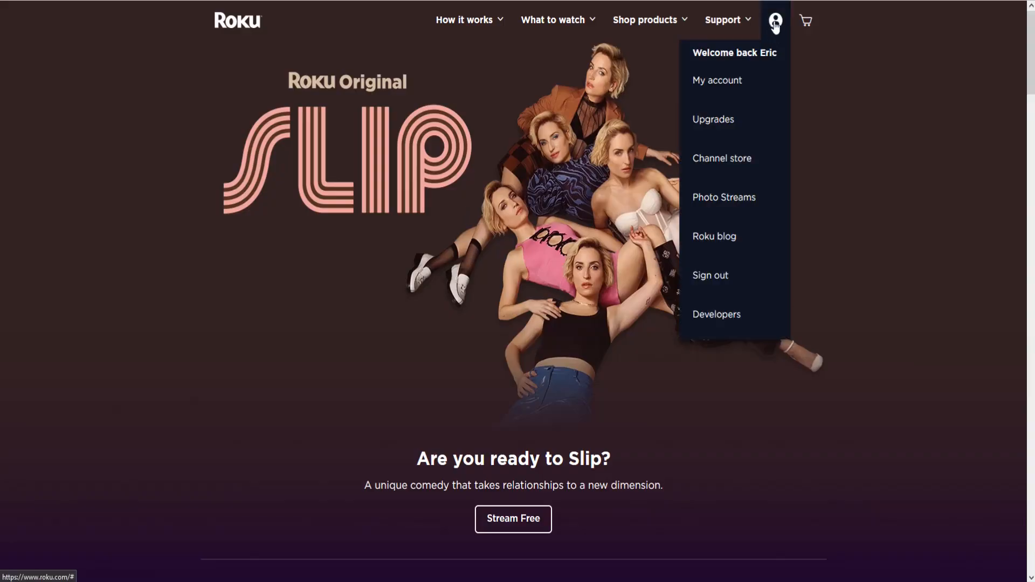
pyautogui.moveTo(781, 27)
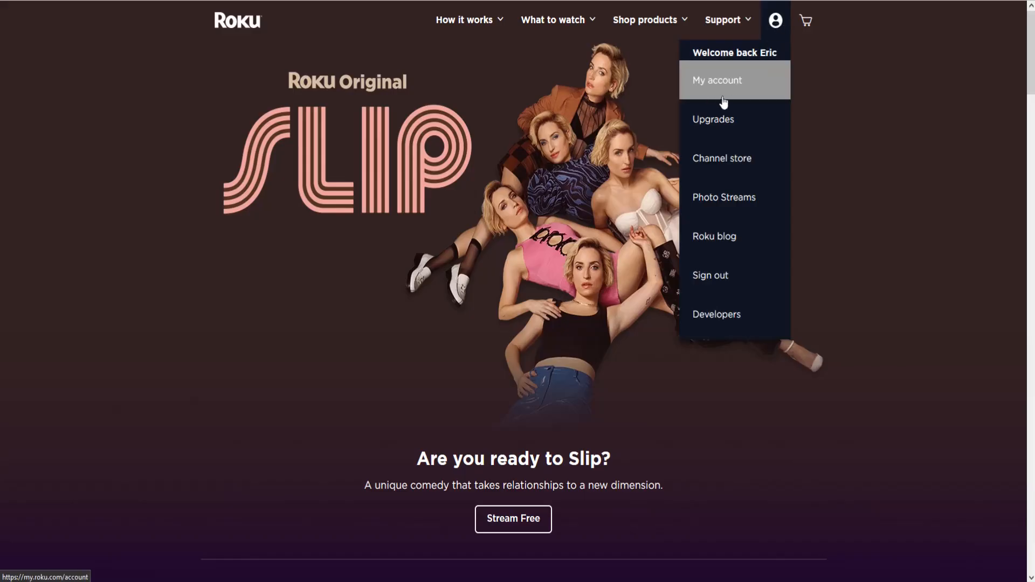
pyautogui.click(717, 80)
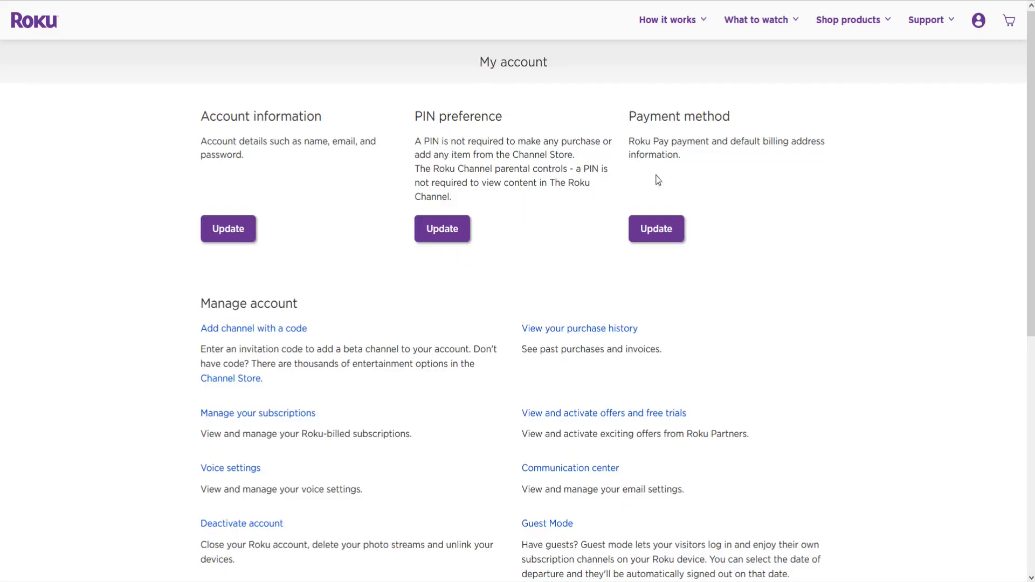
pyautogui.moveTo(532, 145)
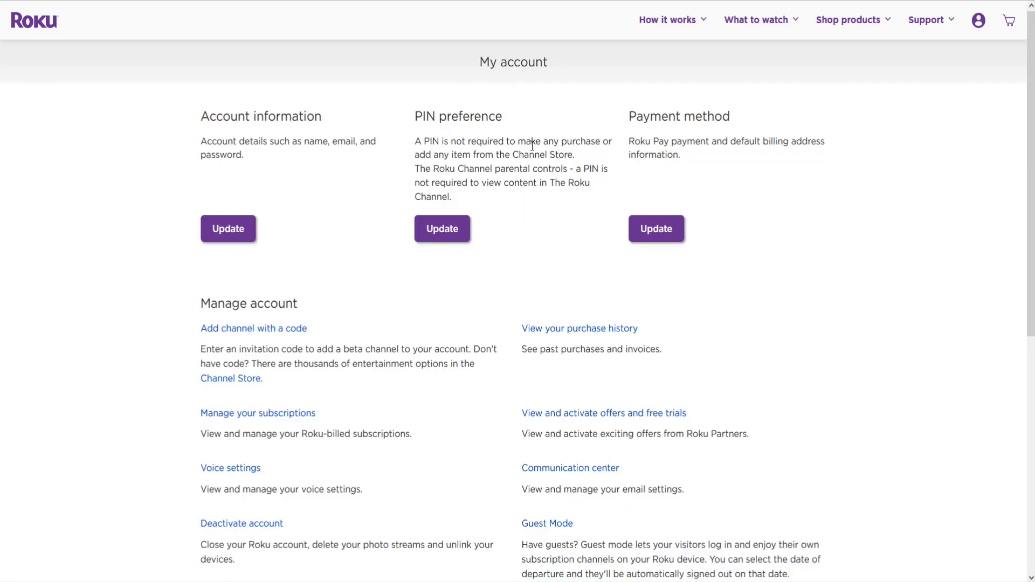
pyautogui.scroll(-3)
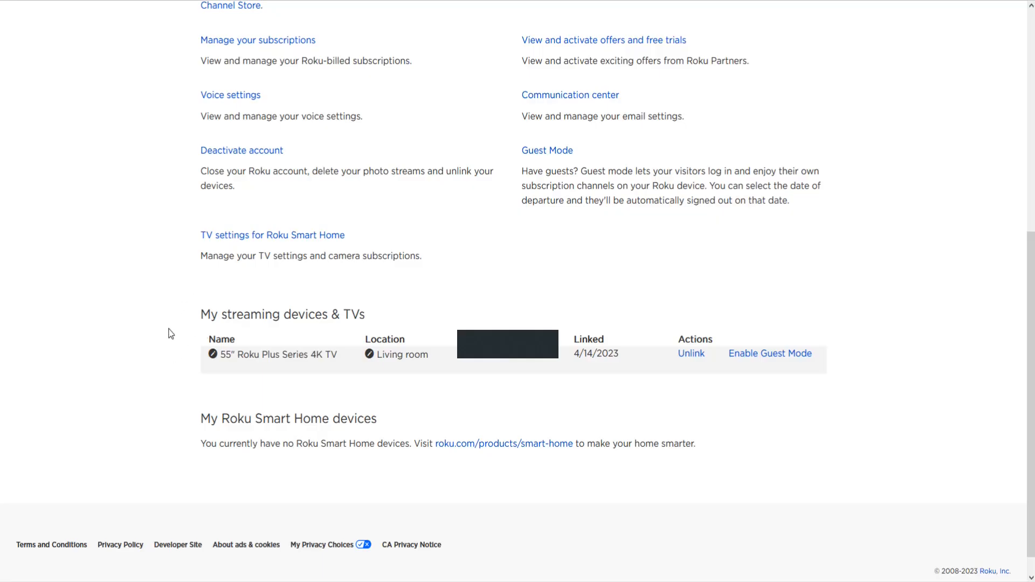
pyautogui.moveTo(311, 329)
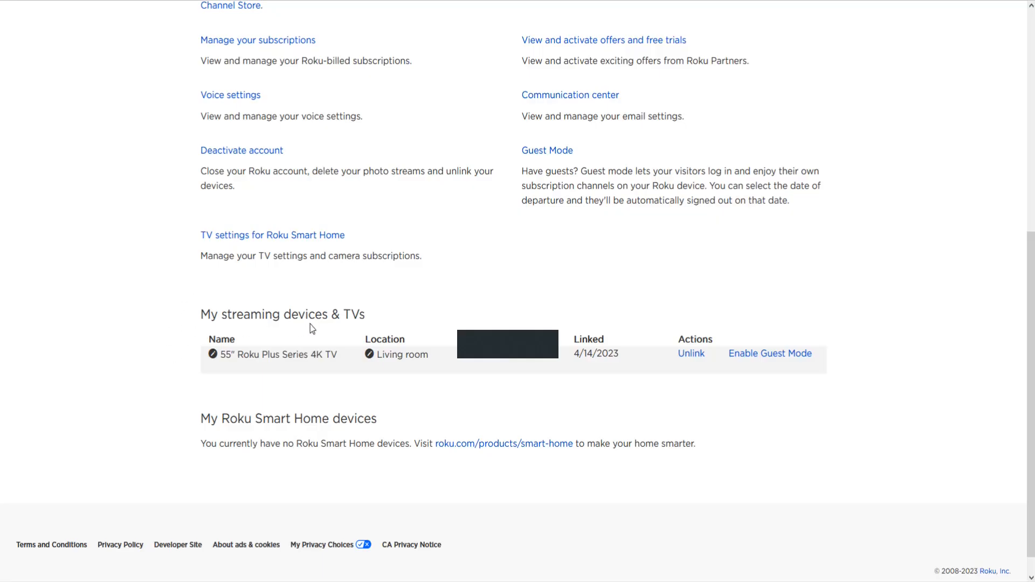
pyautogui.moveTo(267, 383)
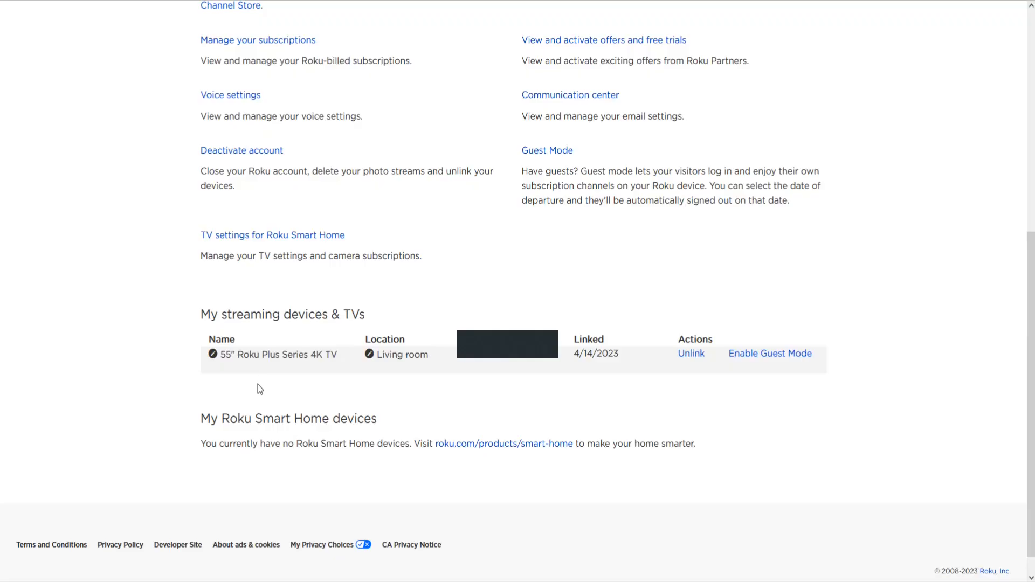
pyautogui.moveTo(495, 395)
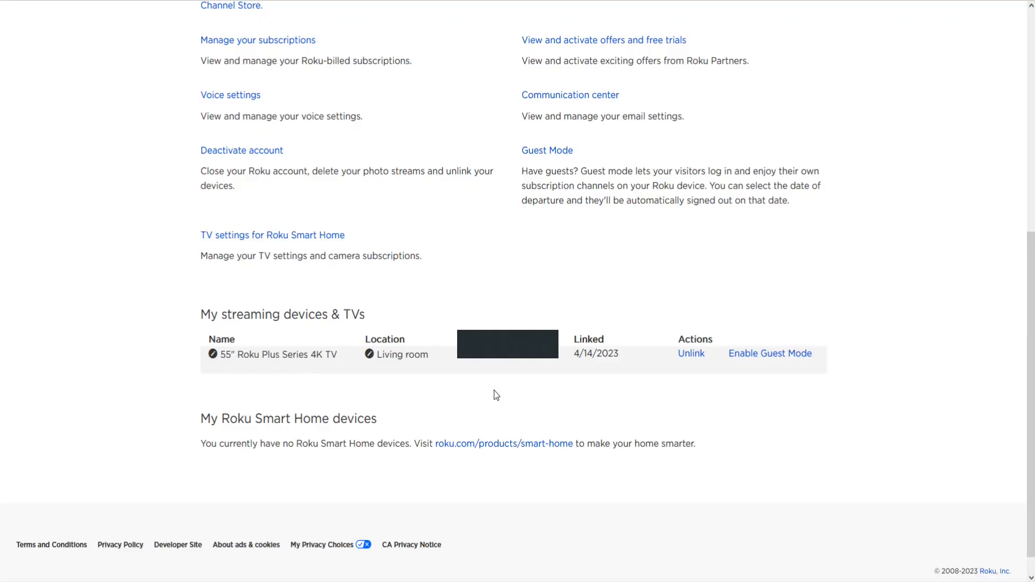
pyautogui.moveTo(283, 382)
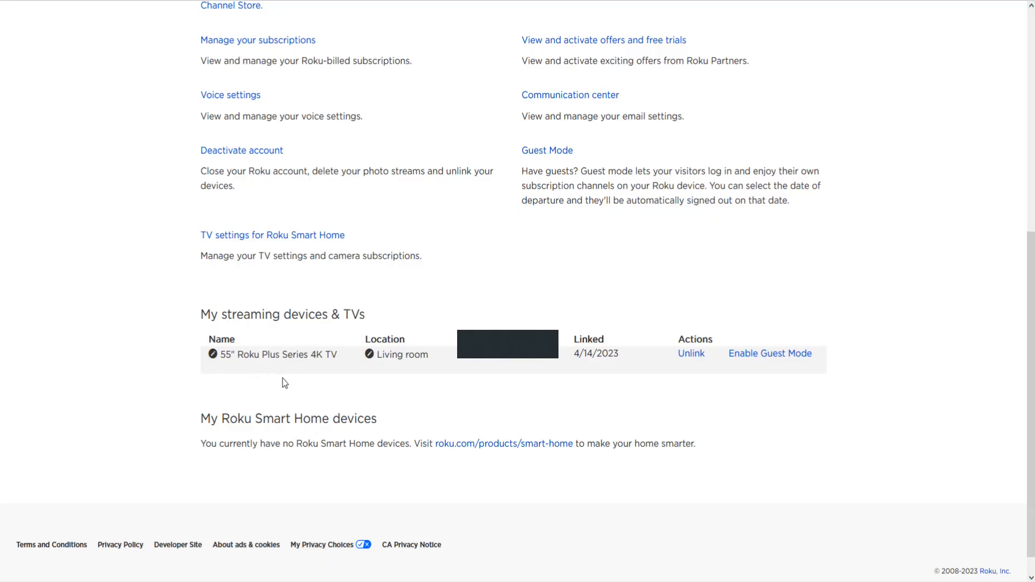
pyautogui.moveTo(690, 353)
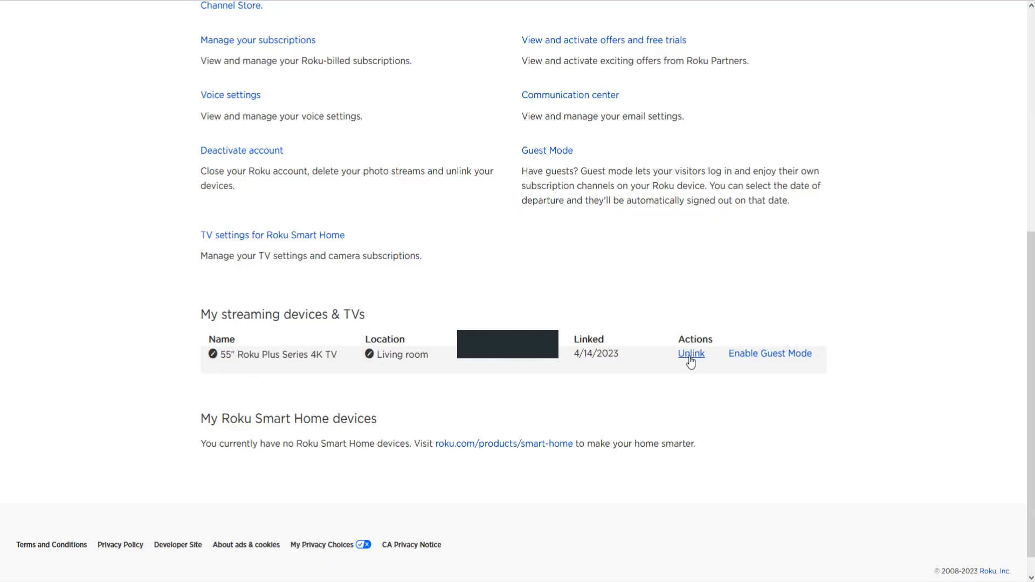
# Start unlinking the 55" Roku Plus Series 4K TV and review the billing note
pyautogui.click(691, 354)
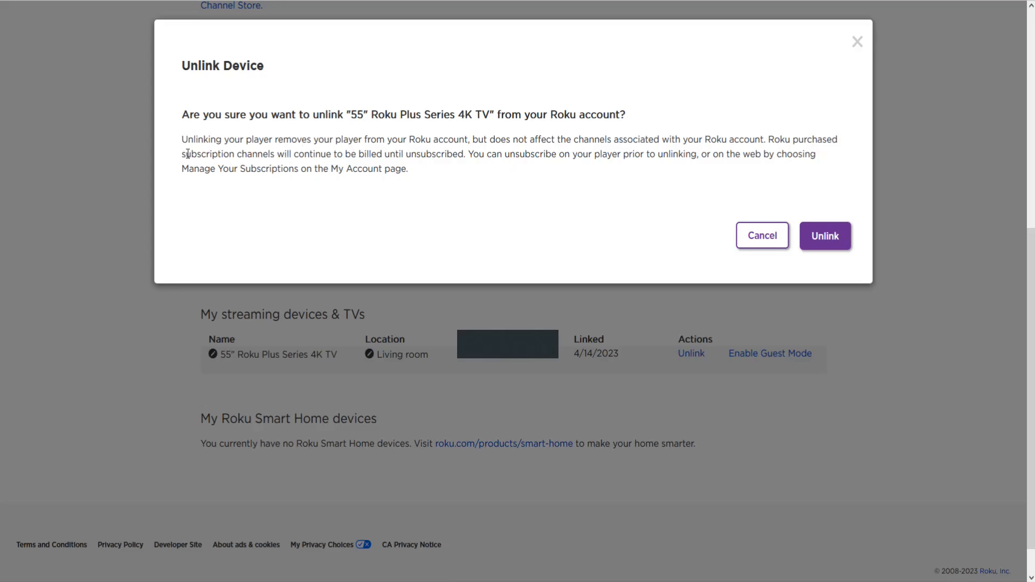
pyautogui.moveTo(183, 139); pyautogui.dragTo(300, 139)
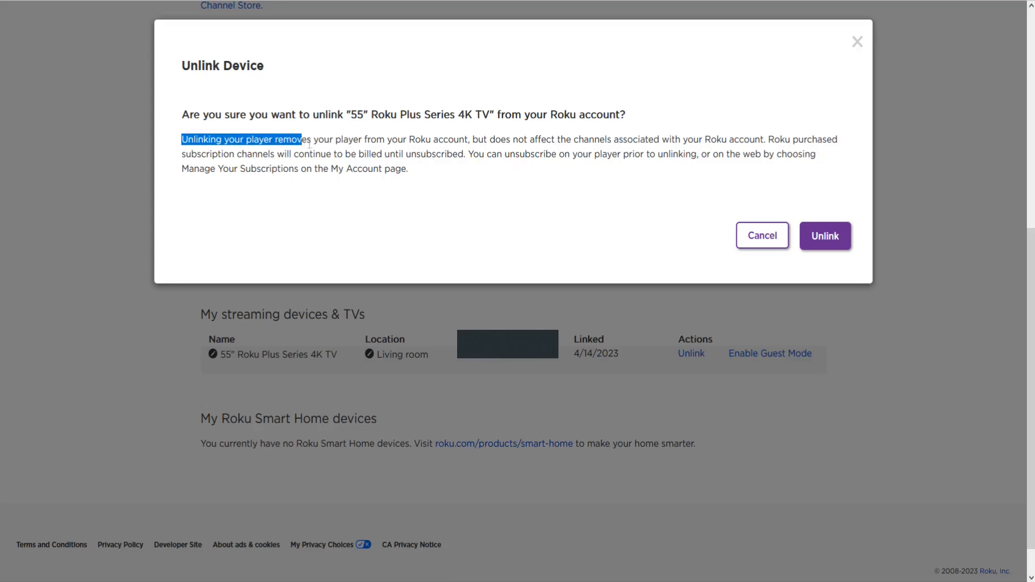
pyautogui.moveTo(303, 140); pyautogui.dragTo(534, 139)
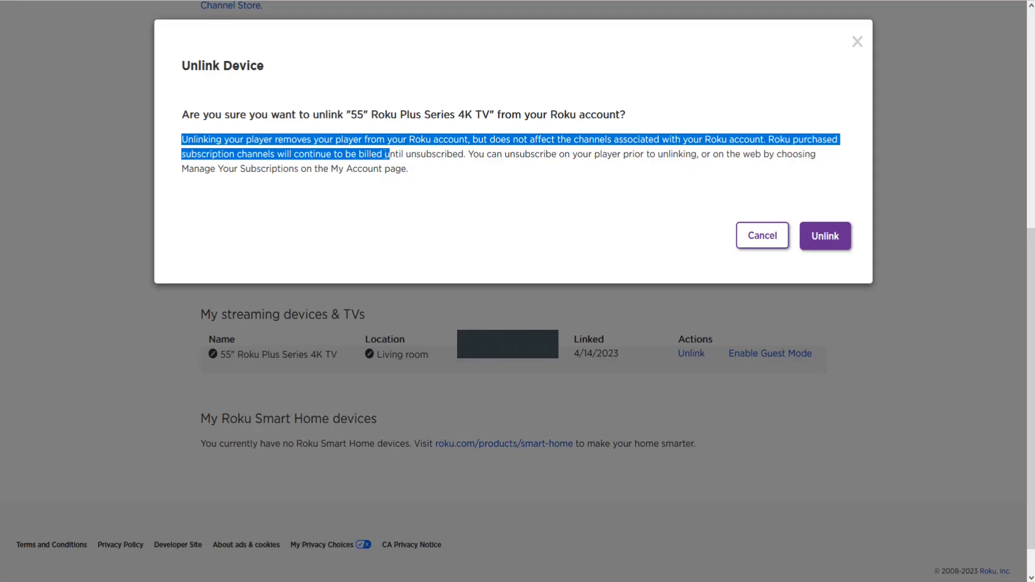
pyautogui.moveTo(388, 154); pyautogui.dragTo(556, 153)
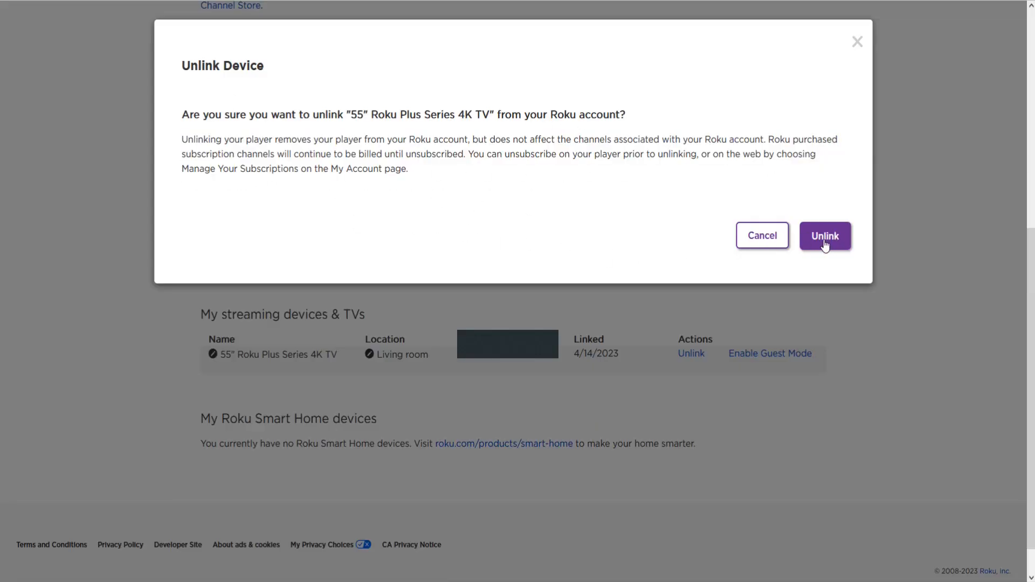
# Confirm unlinking the 55" Roku Plus Series 4K TV from the account
pyautogui.click(825, 236)
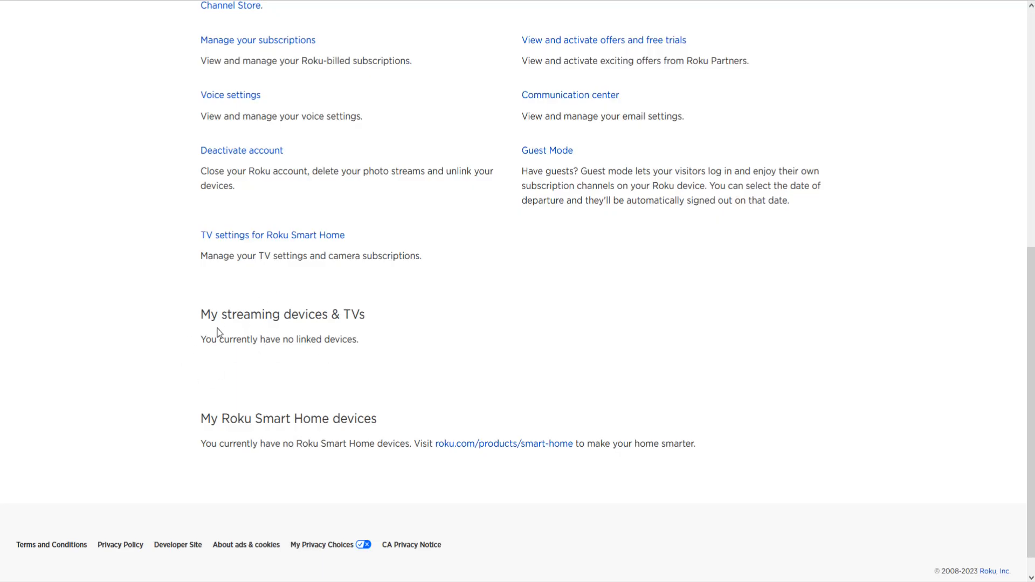
pyautogui.moveTo(278, 368)
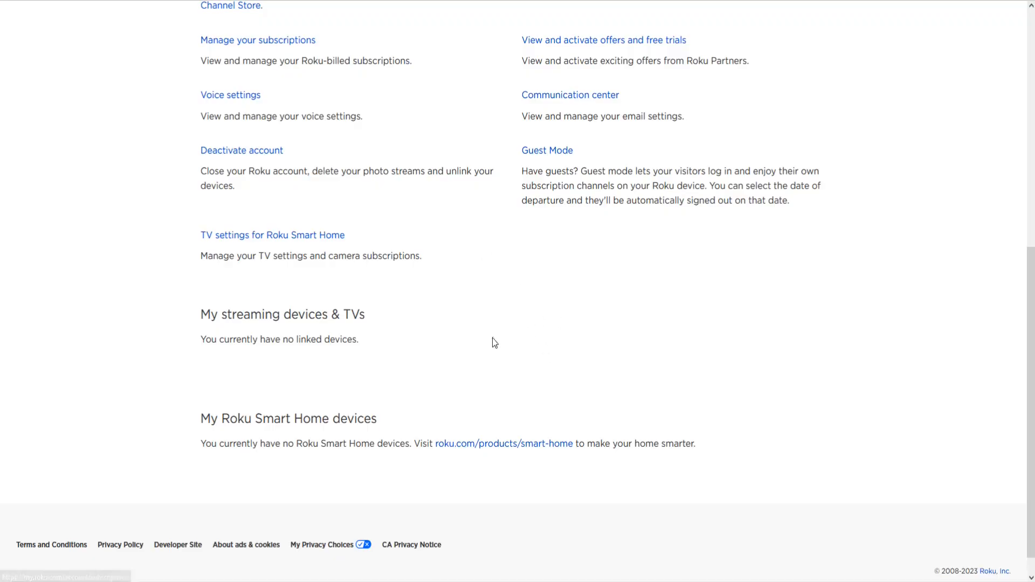
pyautogui.moveTo(176, 57)
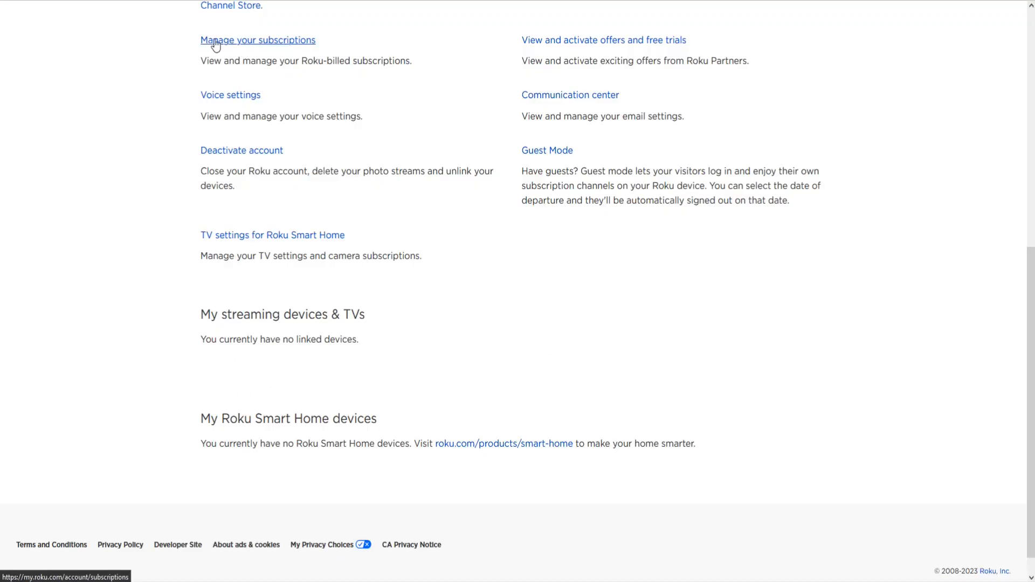
pyautogui.moveTo(292, 49)
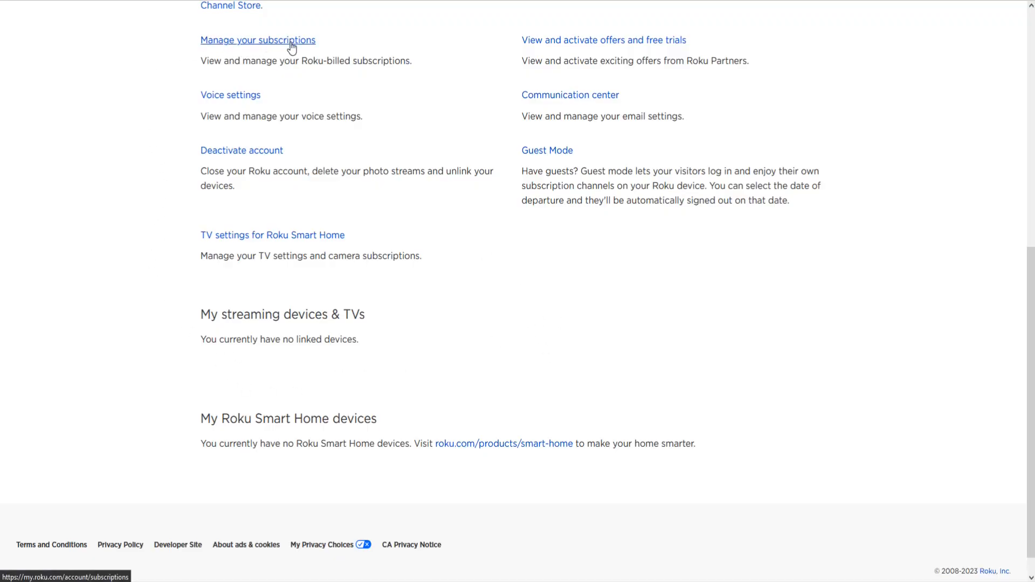
# Open Manage your subscriptions to check Roku-billed subscriptions
pyautogui.click(258, 40)
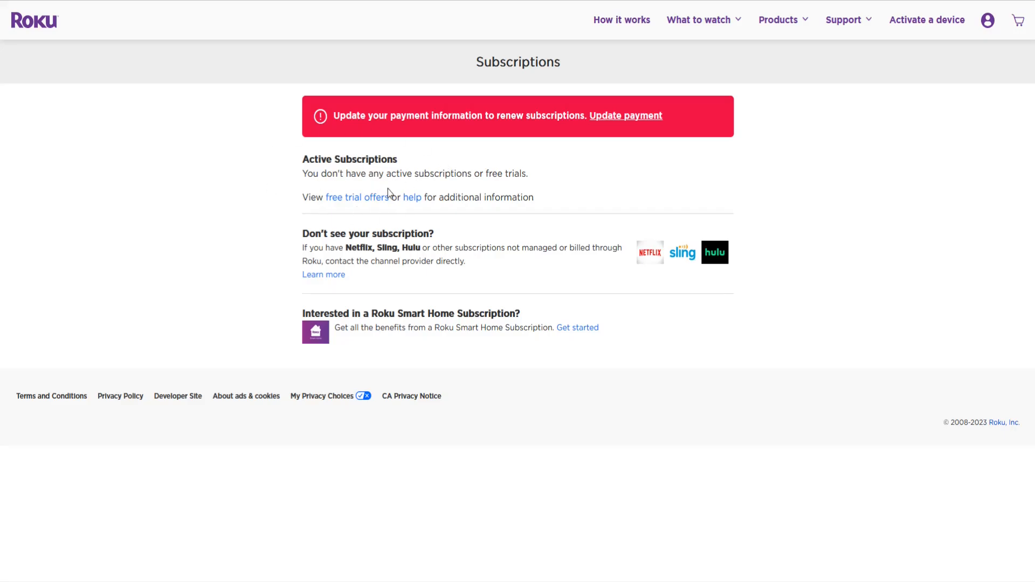
pyautogui.moveTo(311, 55)
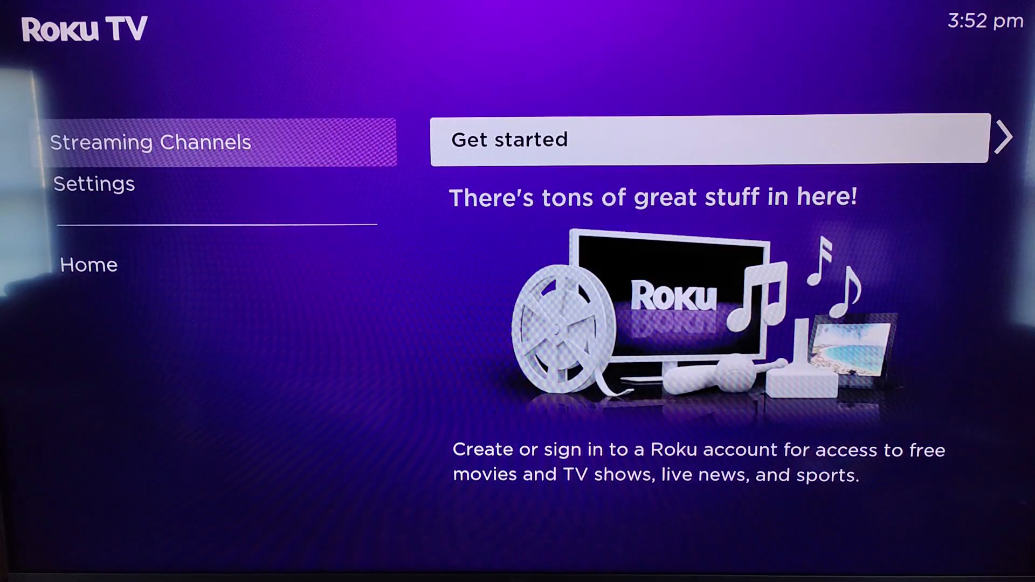
# Select Get started under Streaming Channels to begin linking the TV to an account
pyautogui.click(700, 139)
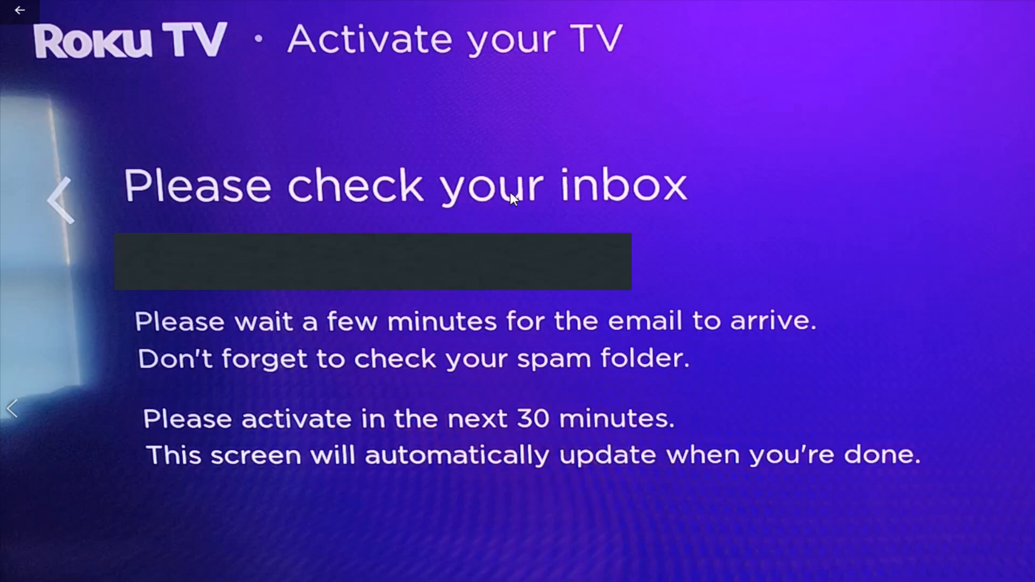
pyautogui.moveTo(367, 324)
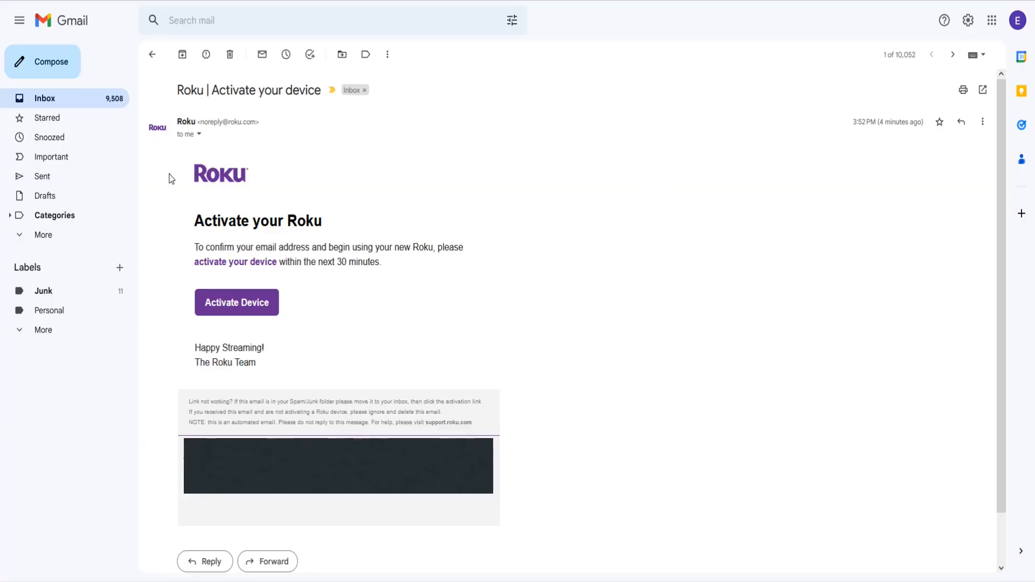
pyautogui.moveTo(212, 305)
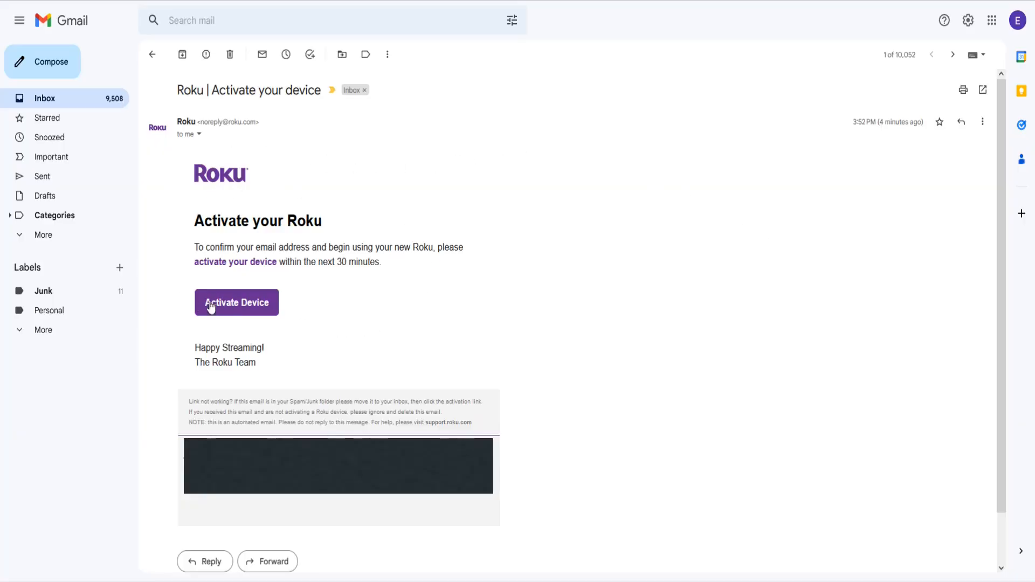
# Follow the Activate Device link in the Roku activation email
pyautogui.click(237, 303)
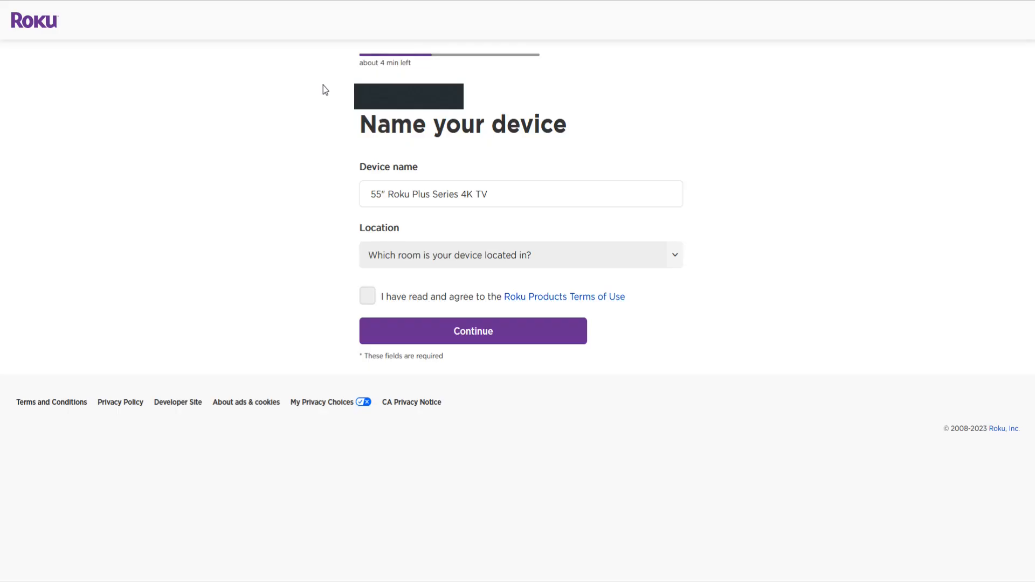
pyautogui.moveTo(315, 312)
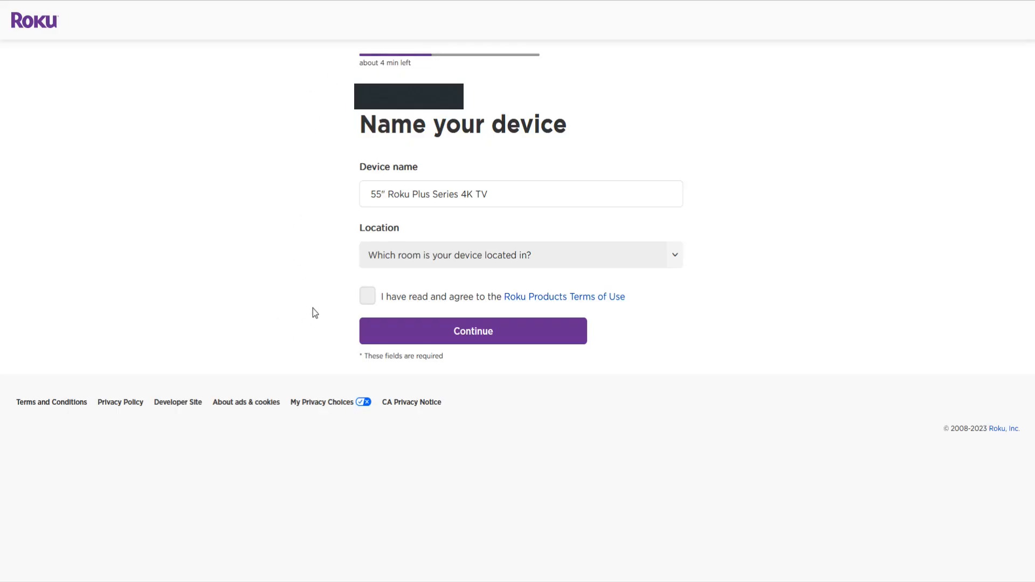